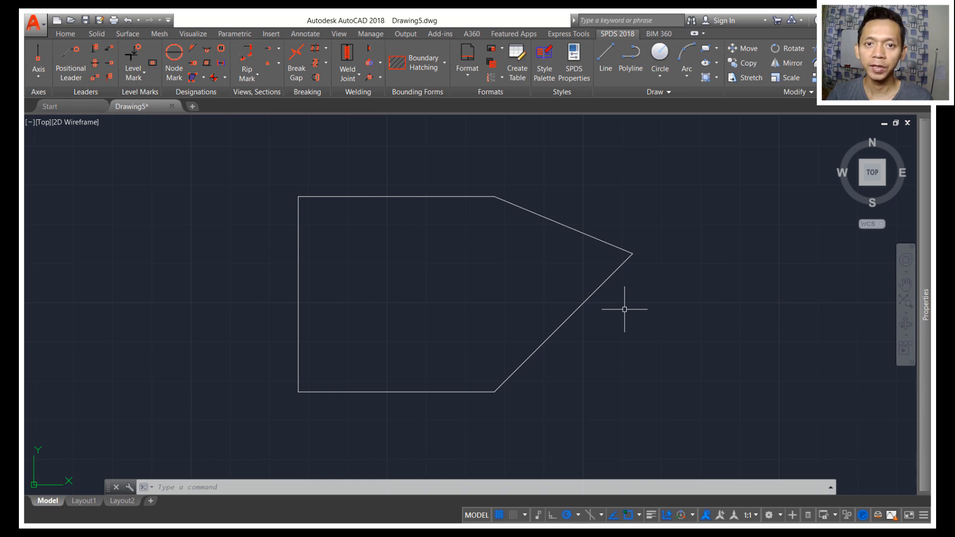
pyautogui.moveTo(435, 306)
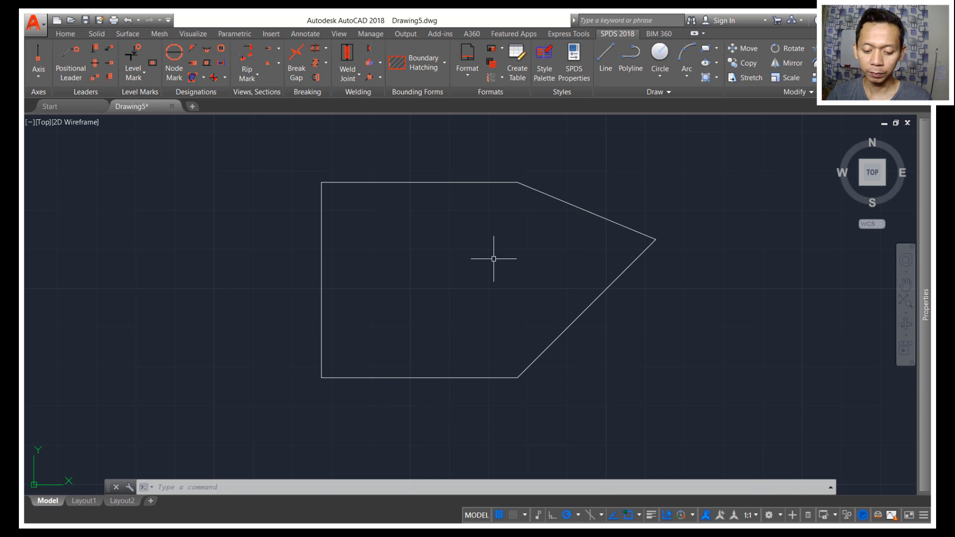
# Step: Add linear 50 dimensions to the bottom edge and the left vertical edge with DIMLINEAR
pyautogui.write('DIMLIn')
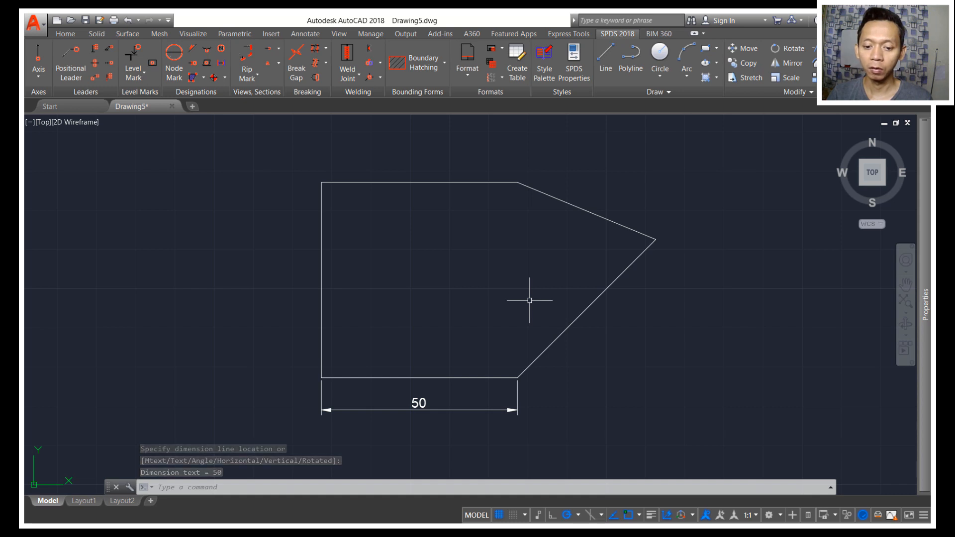
pyautogui.write('dimli')
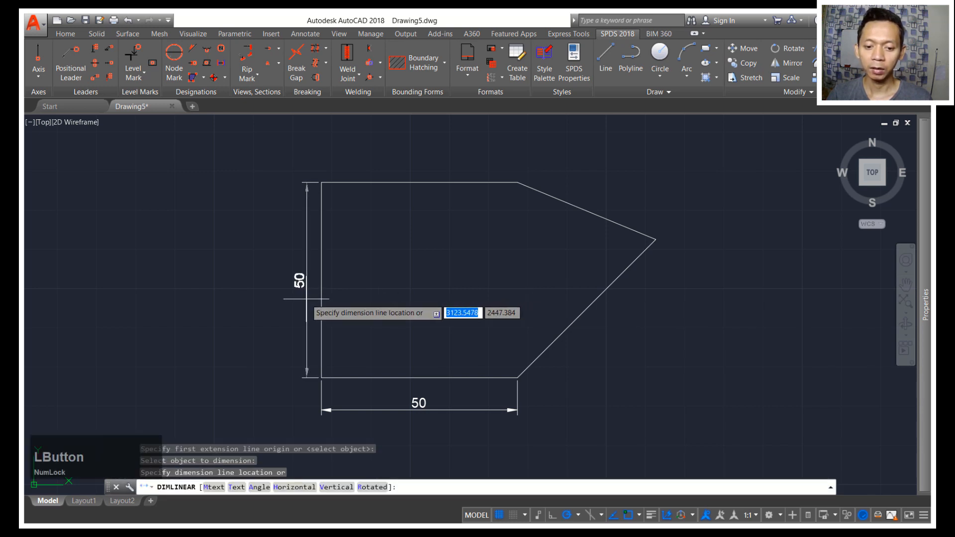
pyautogui.click(464, 307)
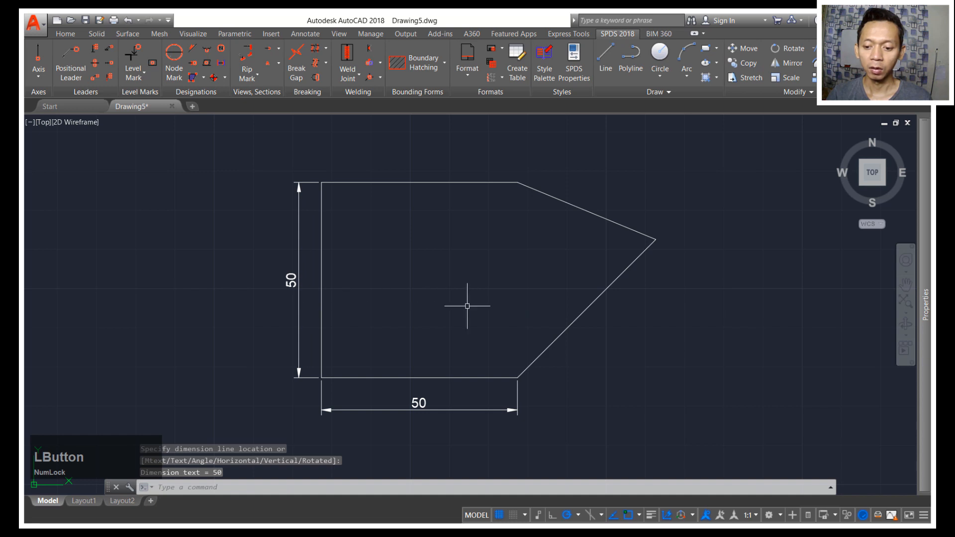
pyautogui.moveTo(582, 333)
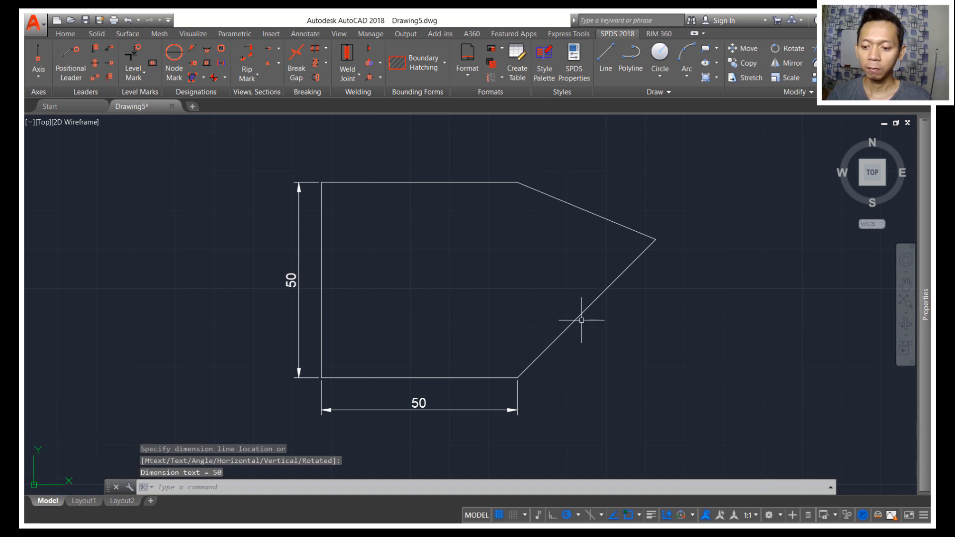
# Step: Dimension the slanted lower-right edge with a DIMALIGNED dimension reading 50
pyautogui.write('d')
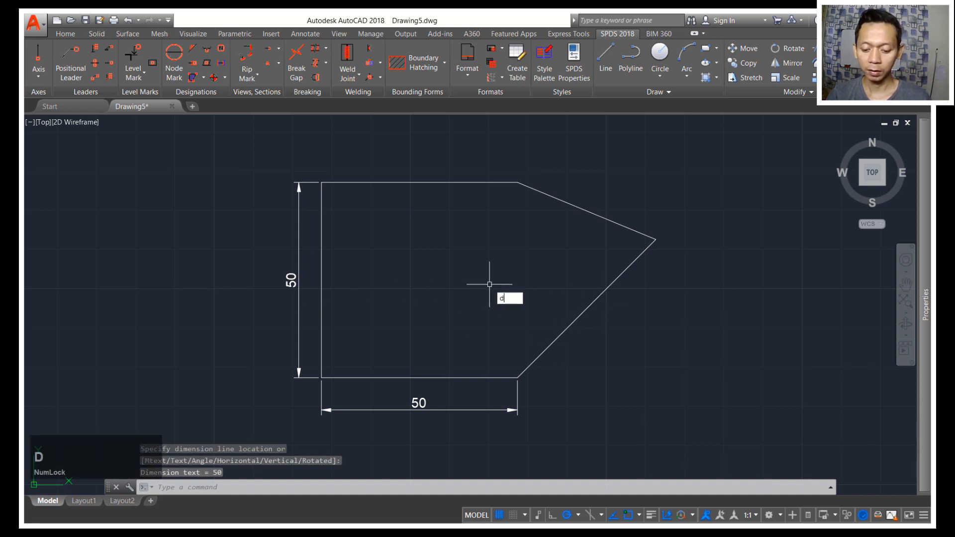
pyautogui.write('IMALI')
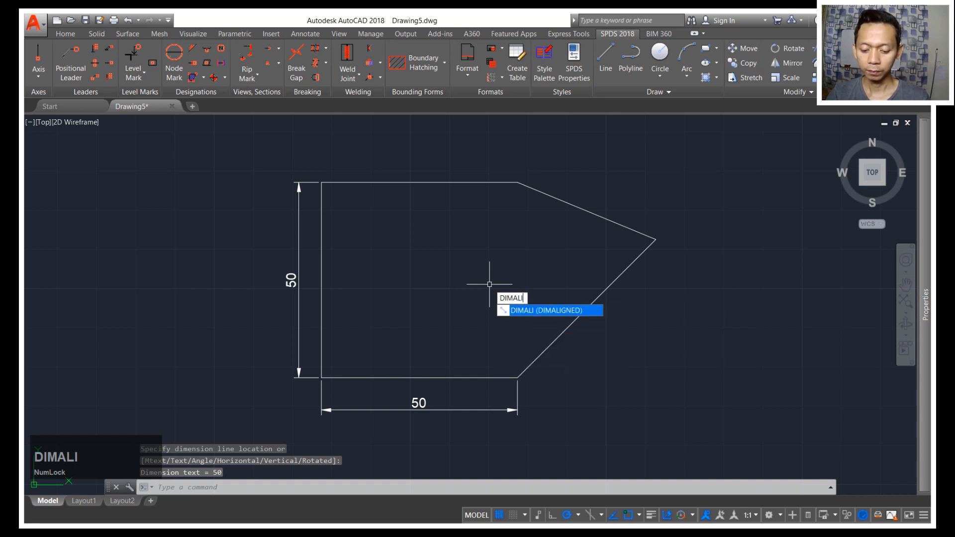
pyautogui.write('GN')
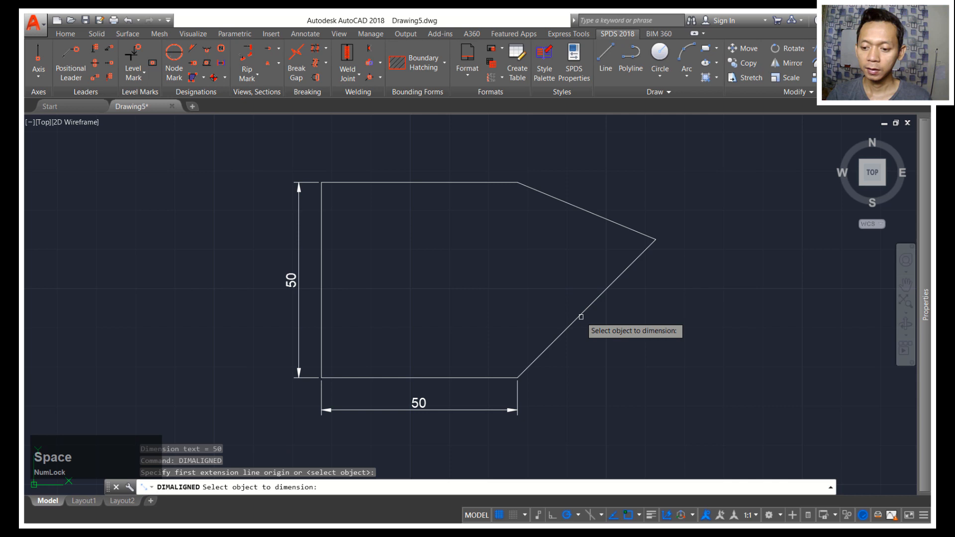
pyautogui.click(581, 317)
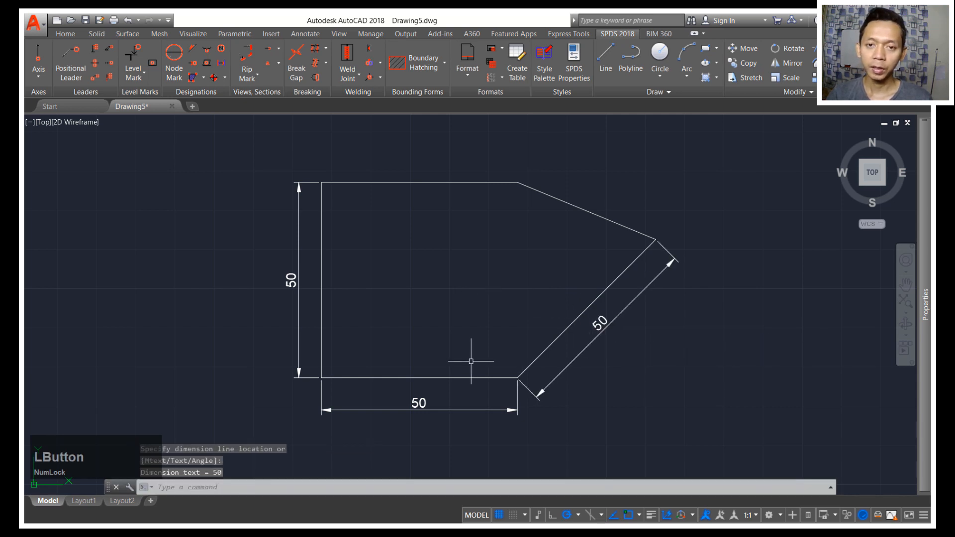
pyautogui.moveTo(482, 326)
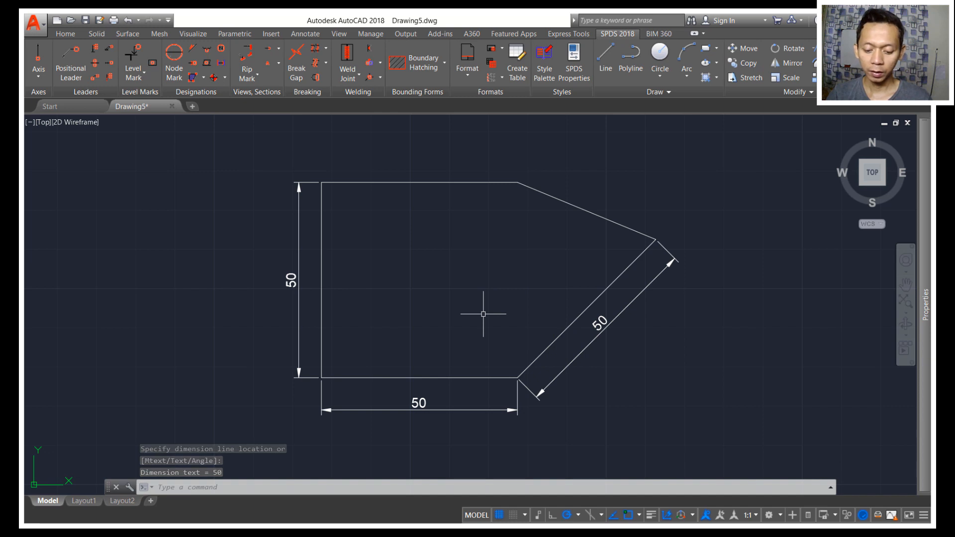
# Step: Place a 135° angular dimension between the bottom and slanted edges, arc inside the shape
pyautogui.write('DIM')
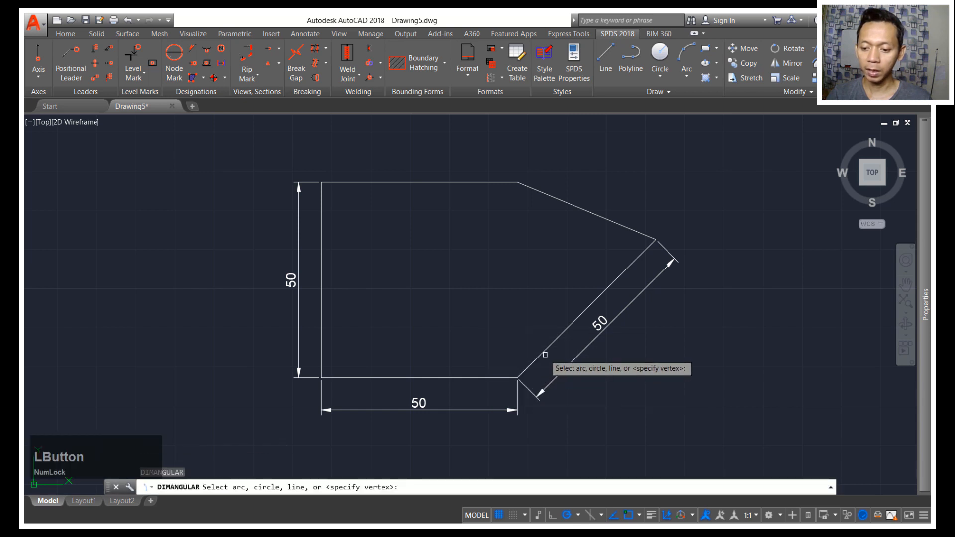
pyautogui.click(587, 316)
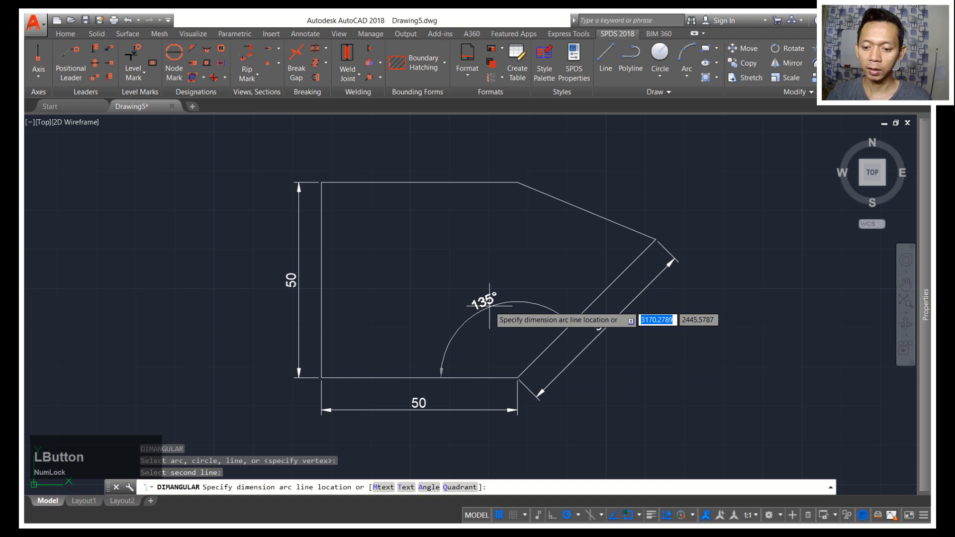
pyautogui.click(500, 333)
pyautogui.write('dim')
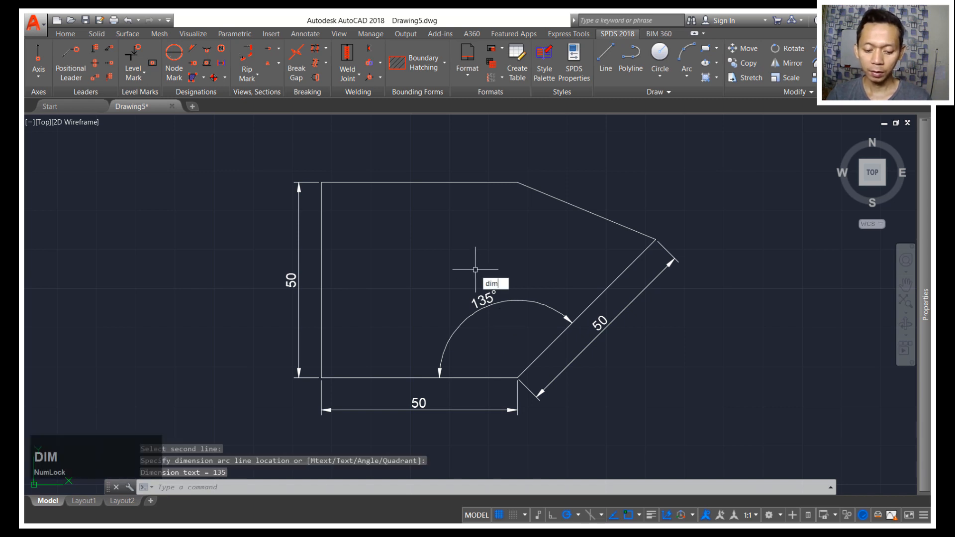
# Step: Mark the 45° exterior angle at the lower-right corner with an angular dimension
pyautogui.write('angle vertex:')
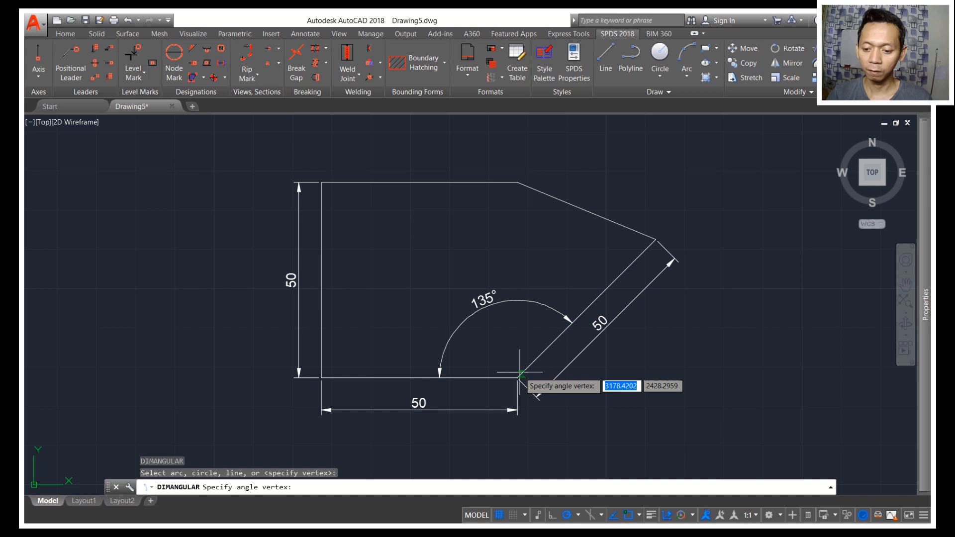
pyautogui.click(520, 383)
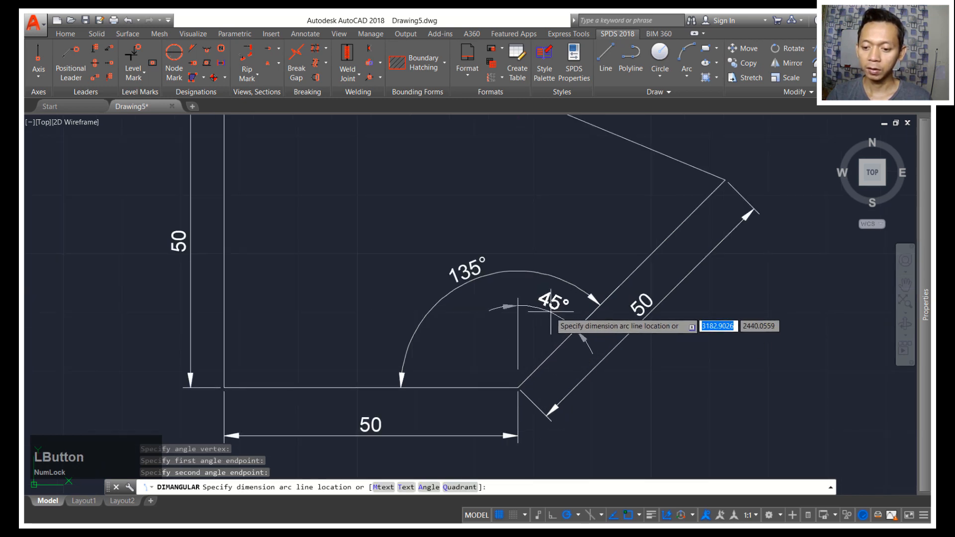
pyautogui.click(526, 397)
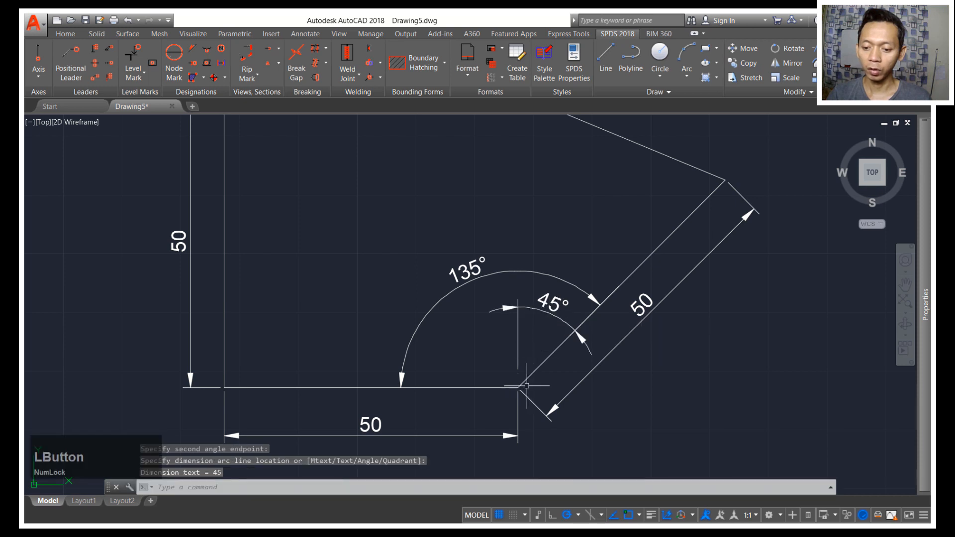